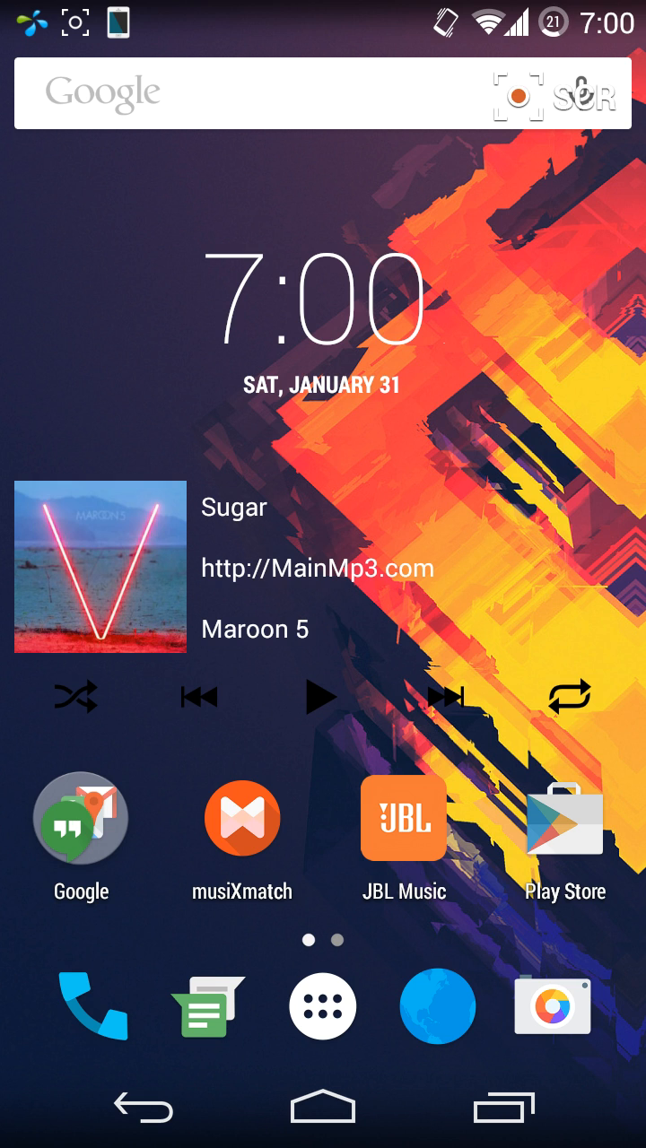
View About phone showing CyanogenMod 11 and Android 4.4.4 from the full settings list.
scroll("down", 3)
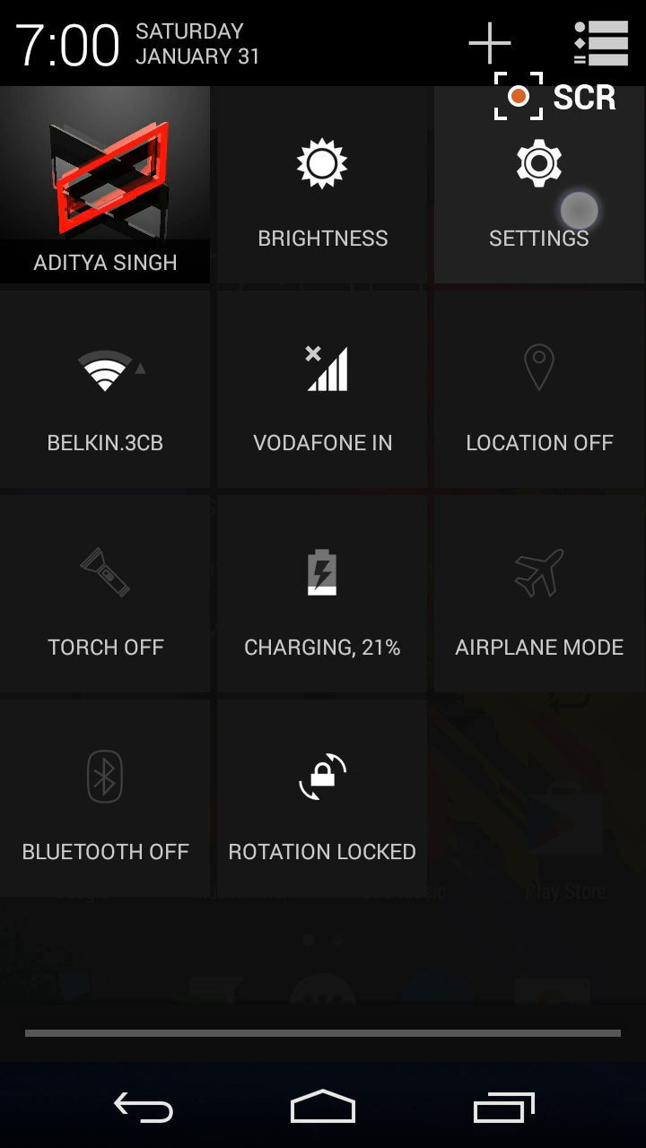
left_click(539, 188)
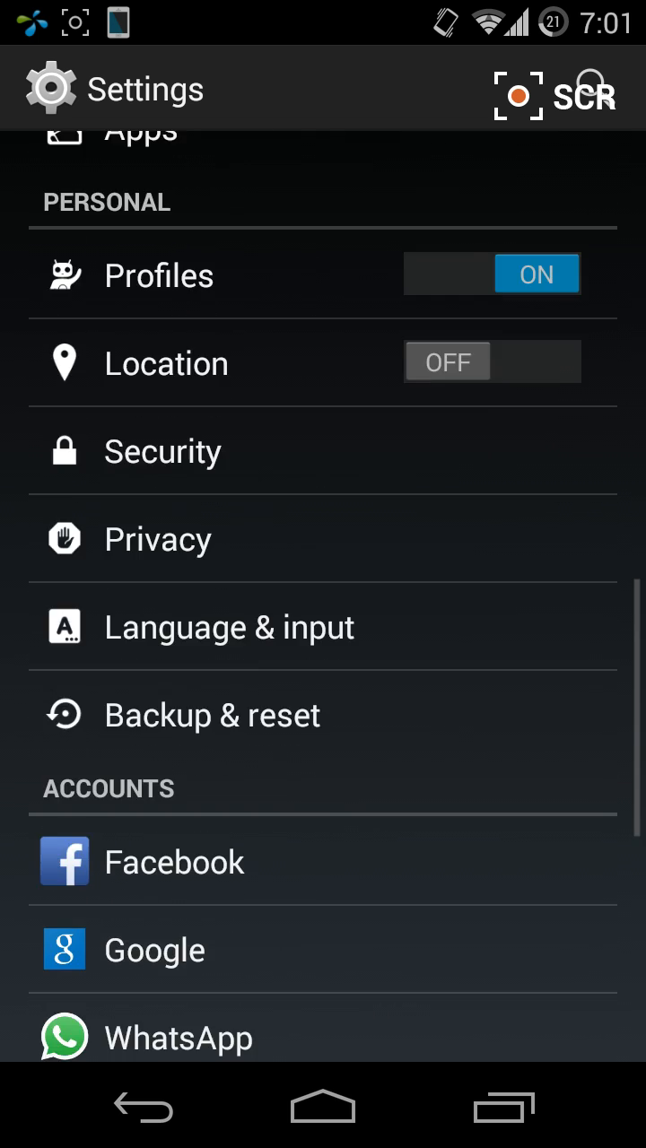
scroll("down", 3)
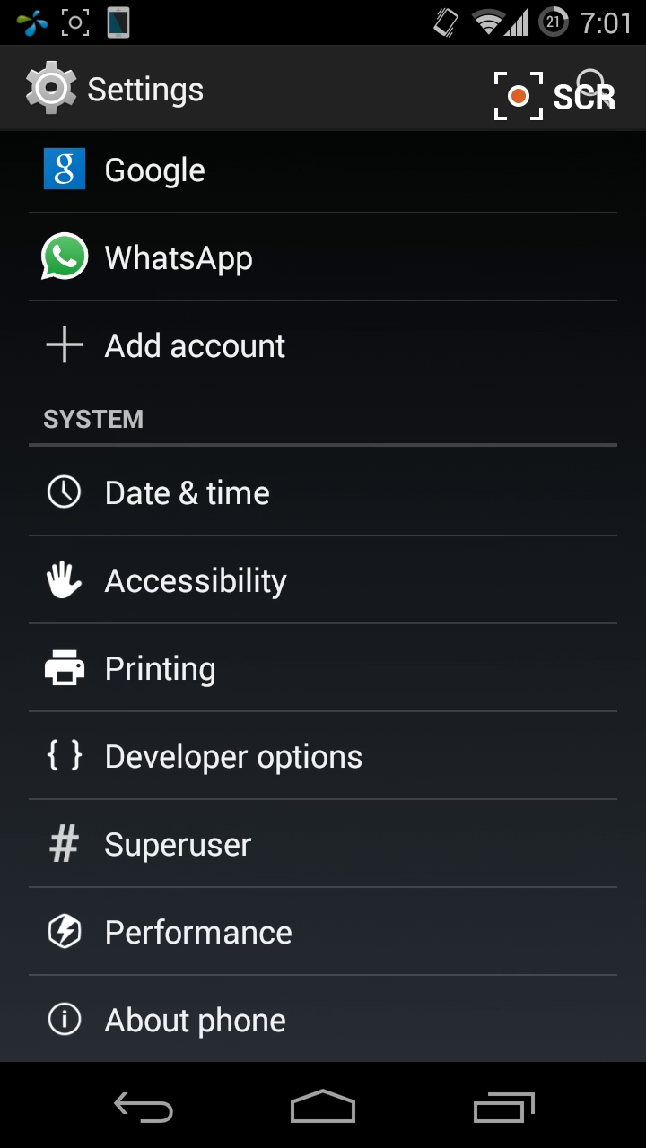
left_click(194, 1019)
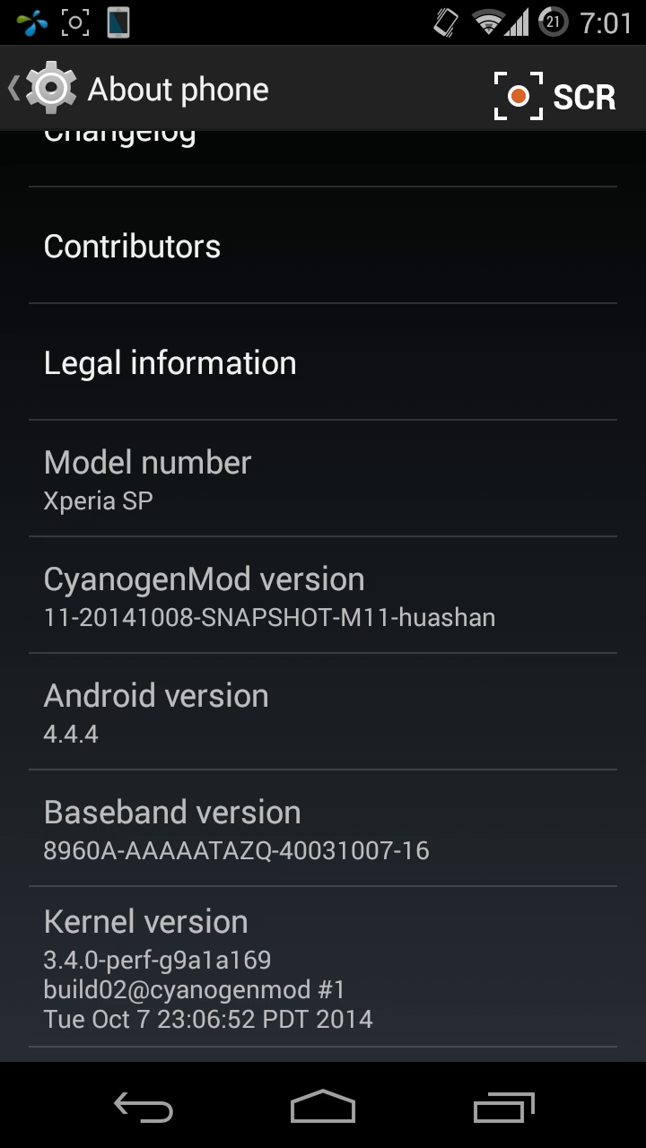
Leave settings and return to the quick settings panel.
left_click(142, 1105)
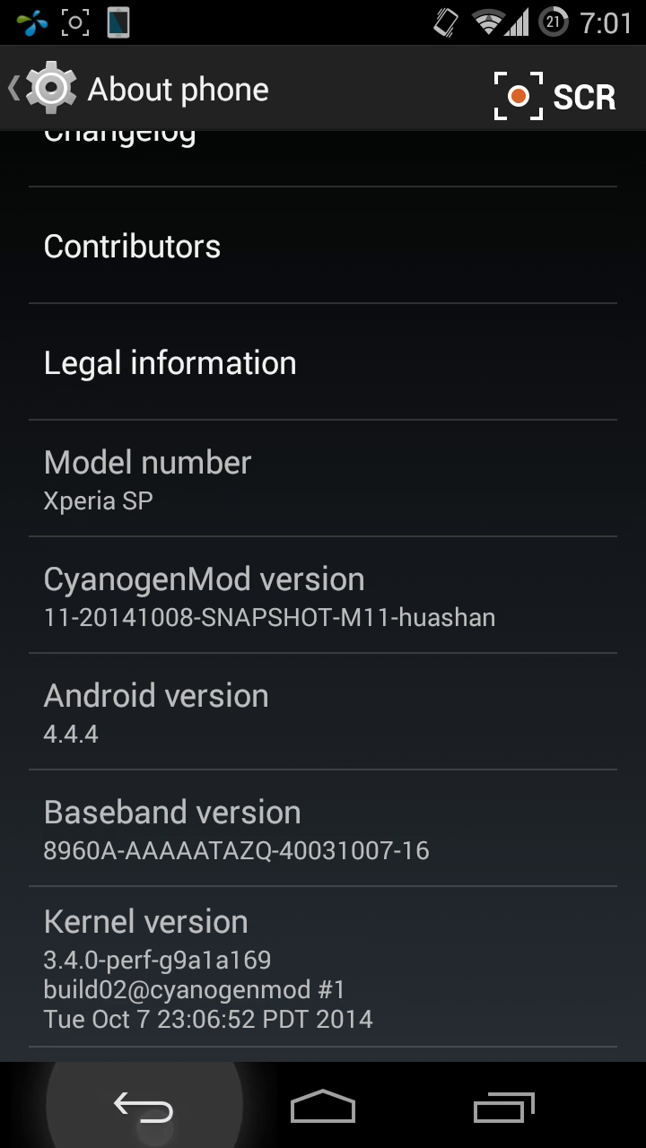
left_click(323, 1105)
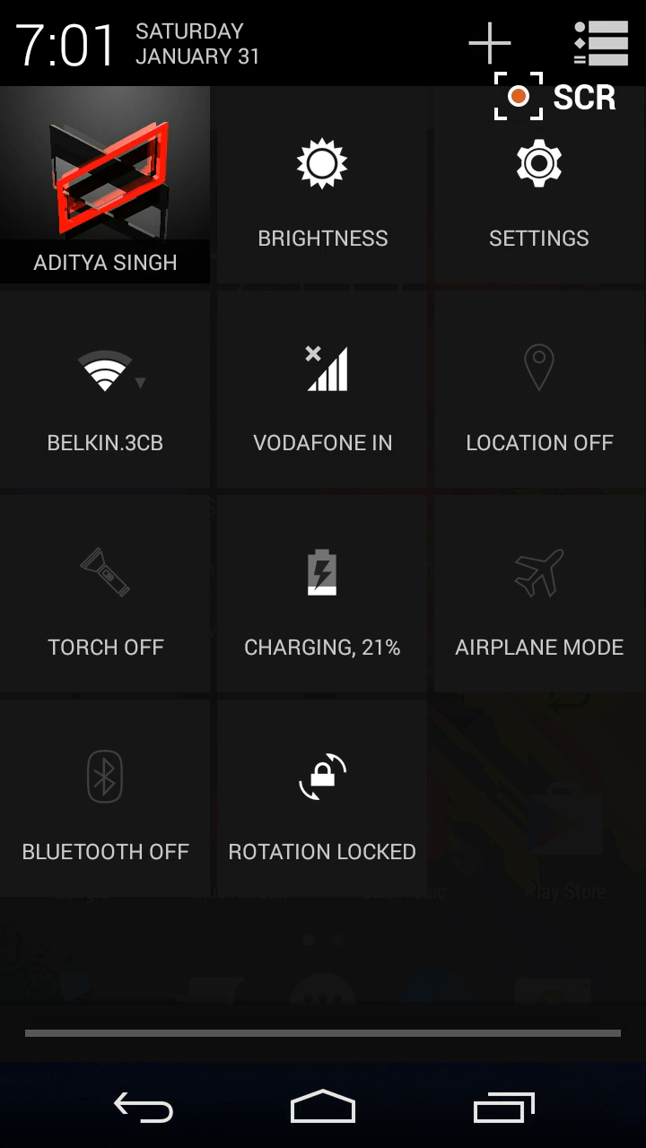
Review Expanded desktop style set to Status bar hidden under Display & lights, then return home.
left_click(538, 197)
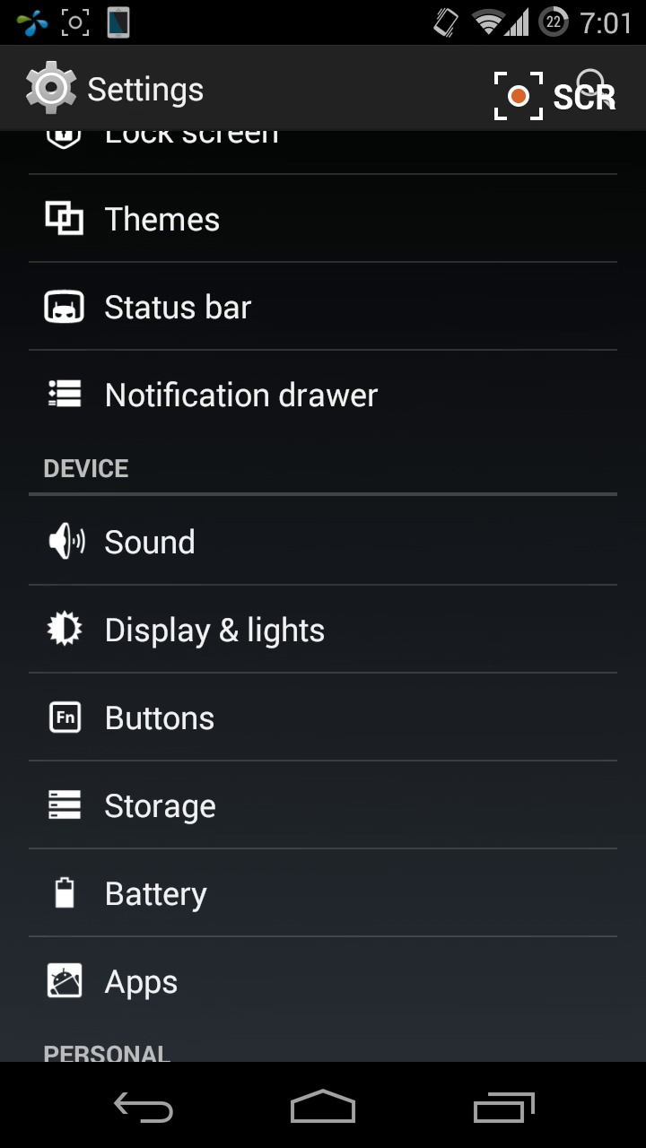
left_click(213, 627)
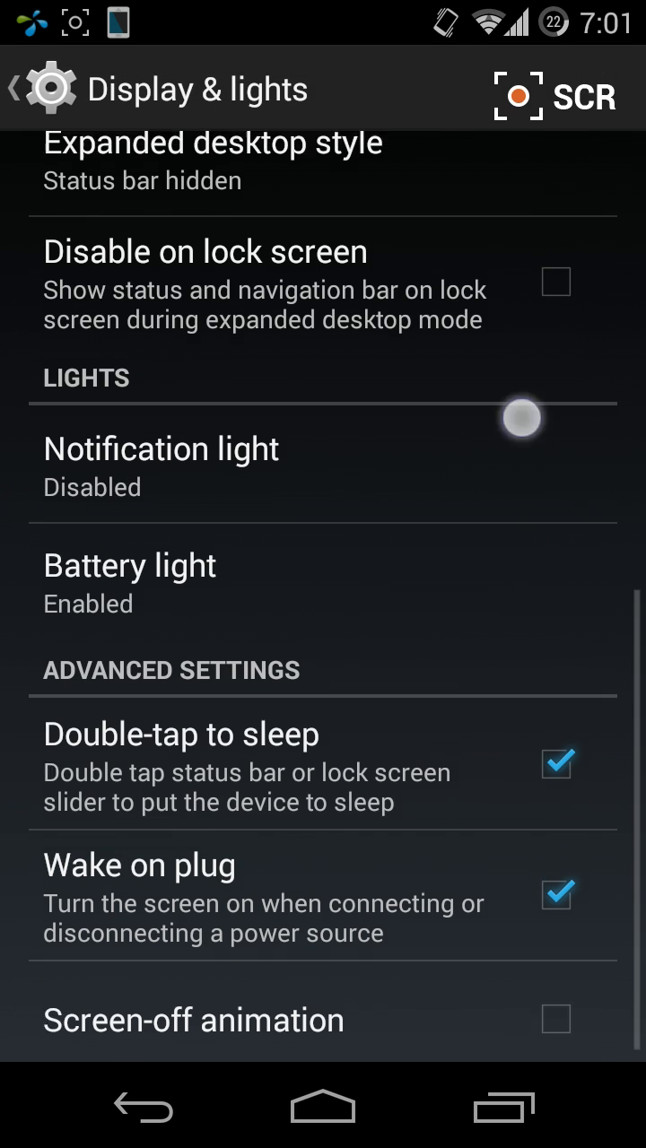
left_click(211, 162)
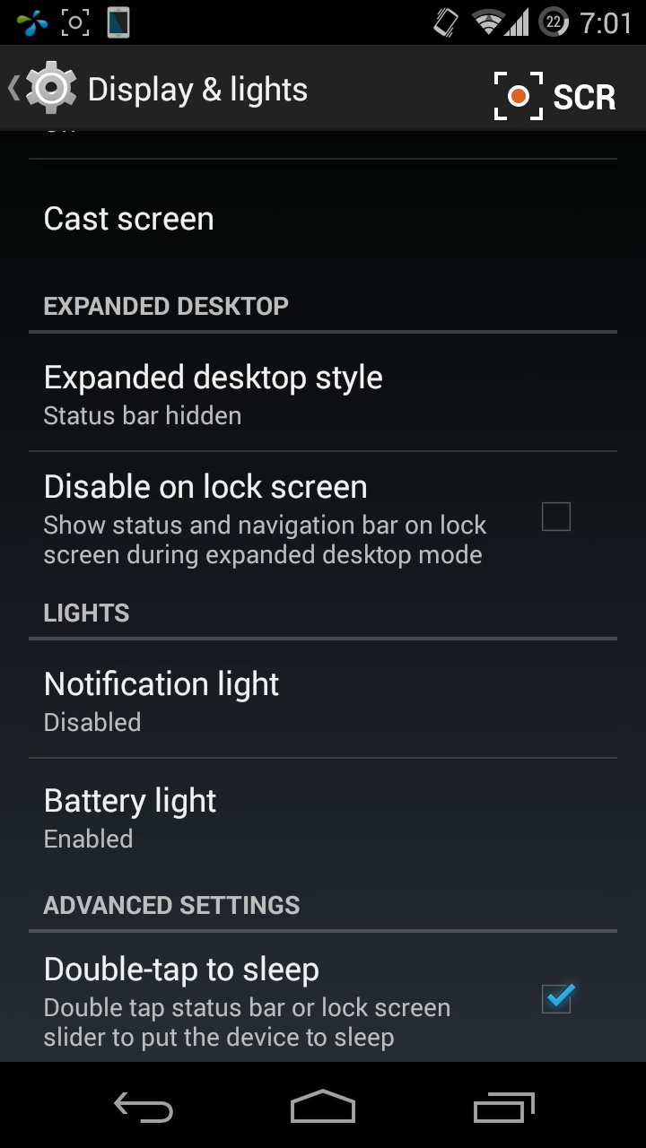
left_click(143, 1104)
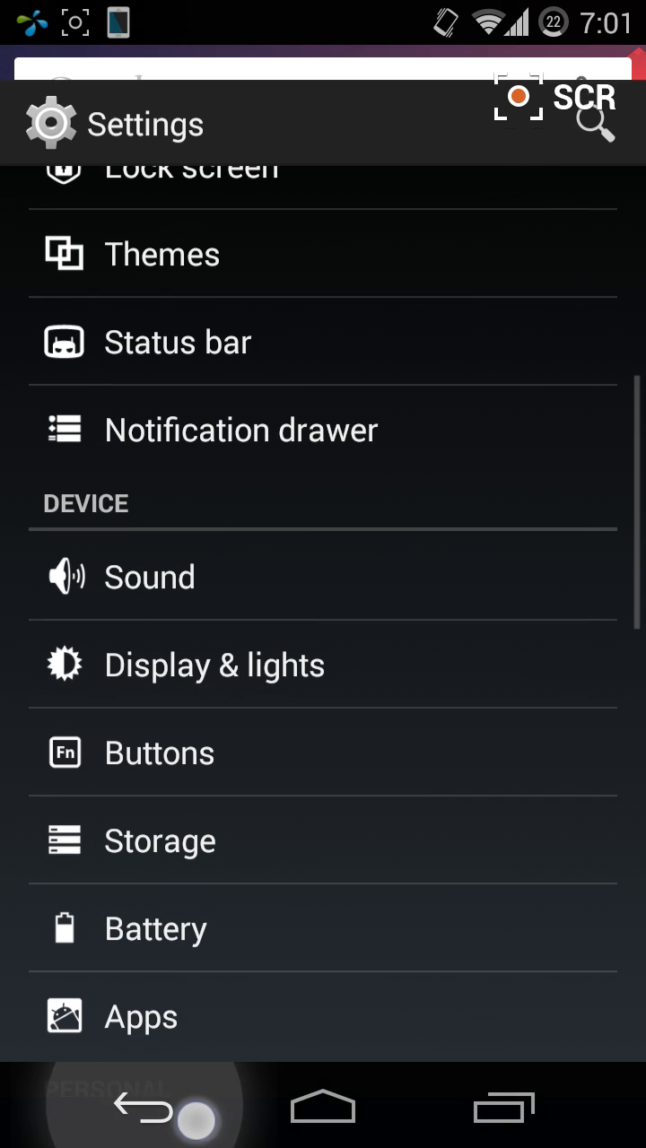
left_click(323, 1105)
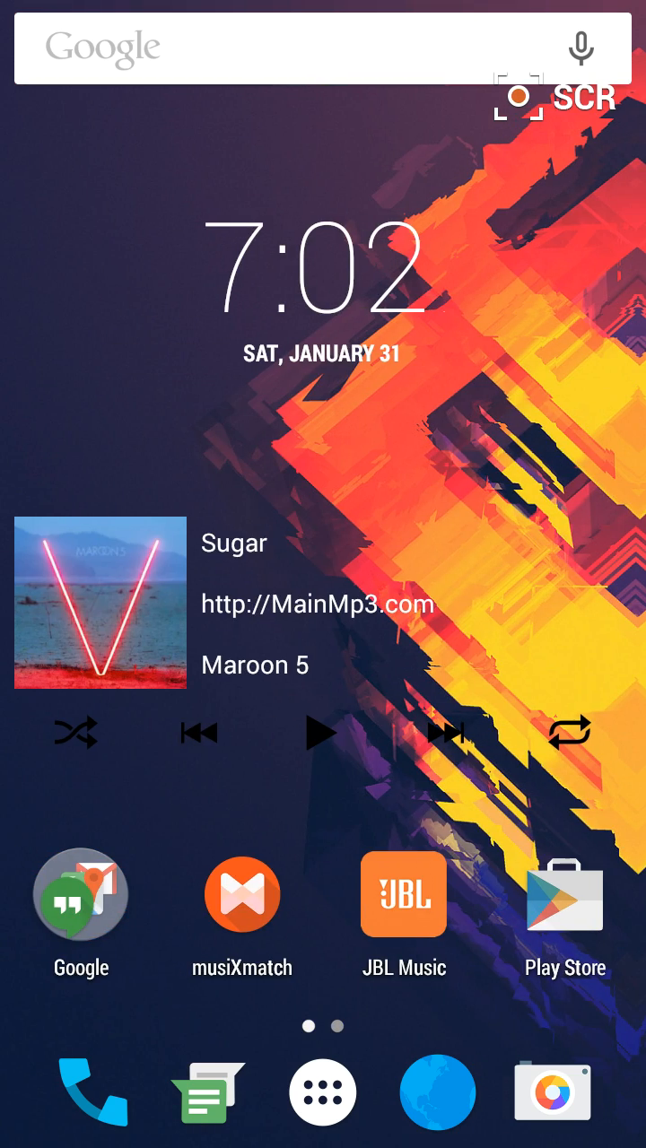
Browse the installed apps in the drawer, return home, and reopen the app drawer.
left_click(323, 1092)
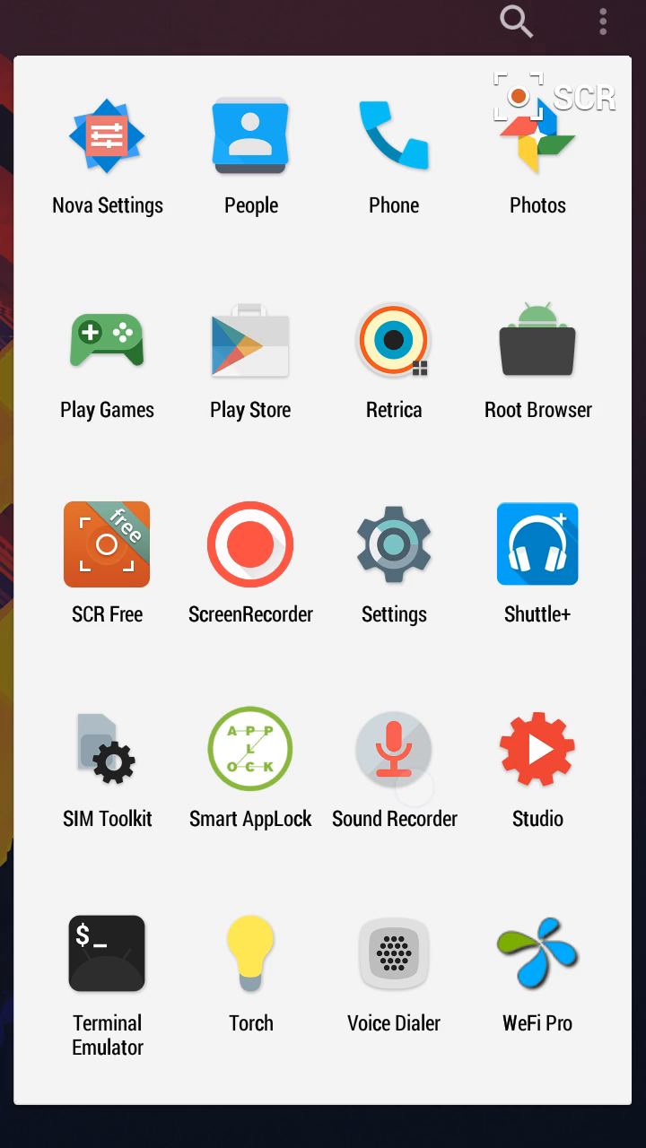
scroll("up", 3)
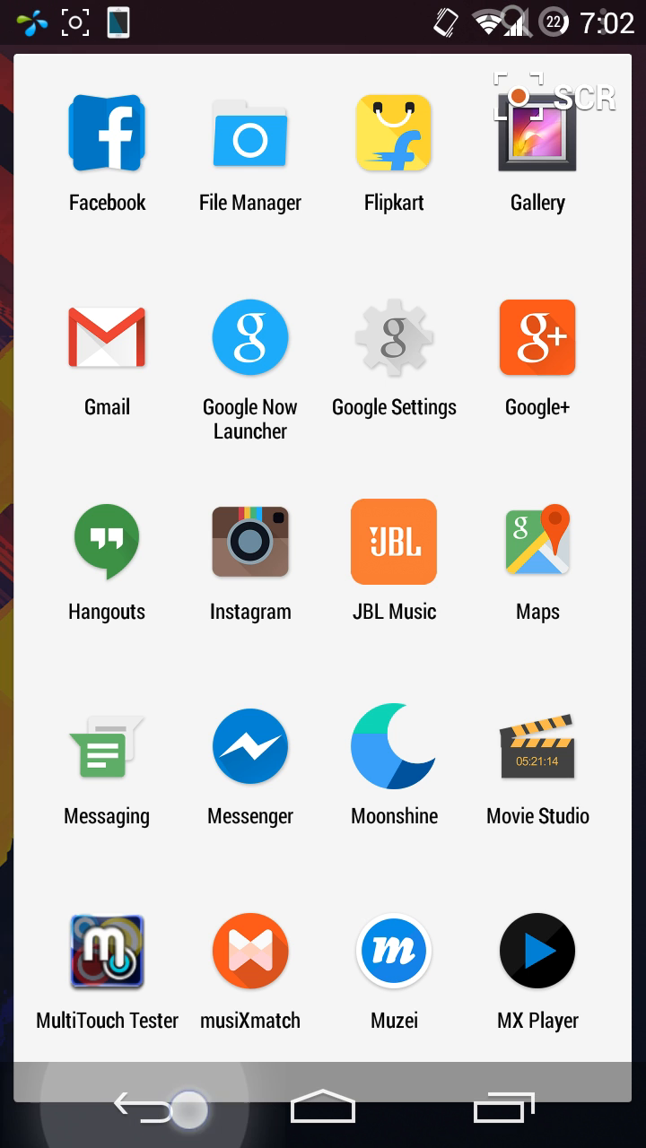
left_click(323, 1107)
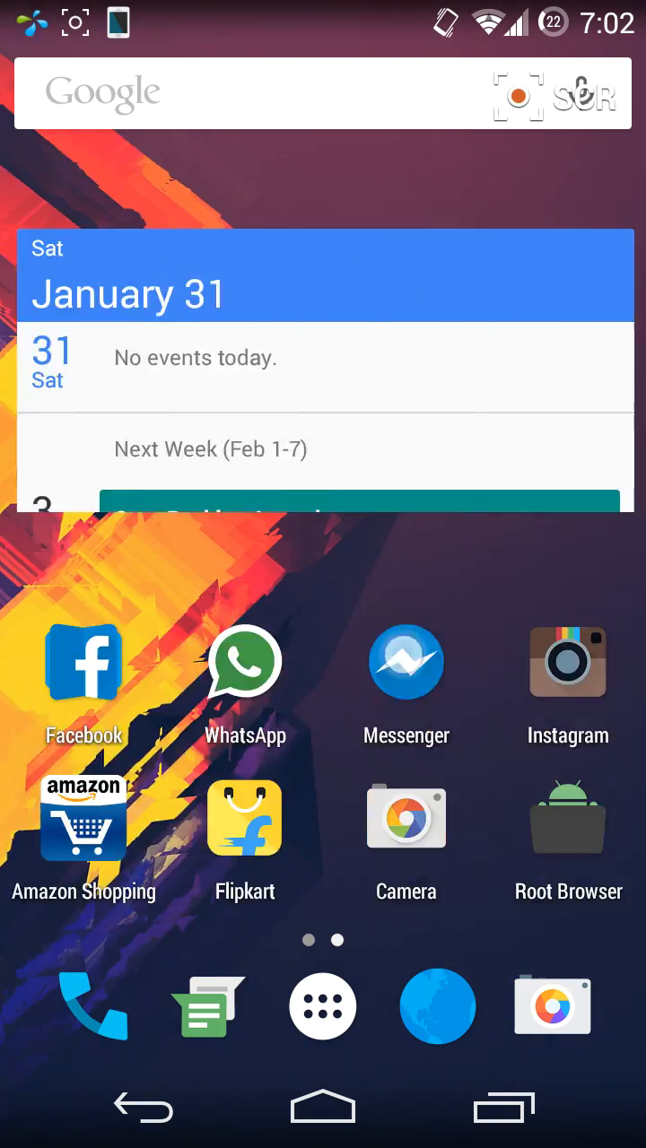
left_click(322, 1004)
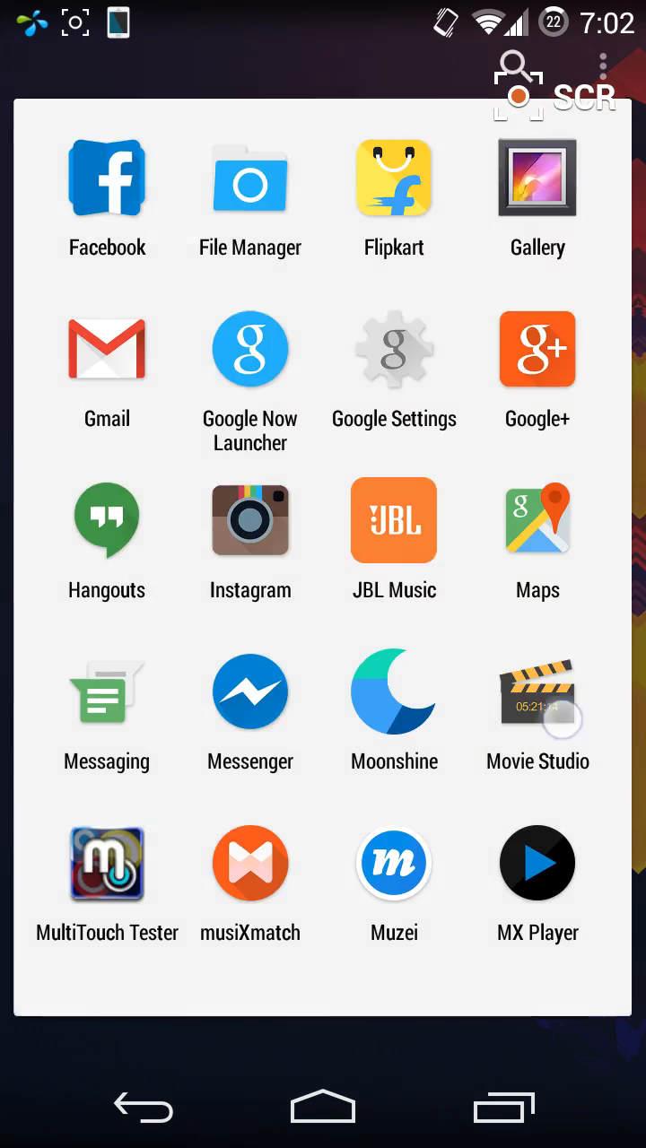